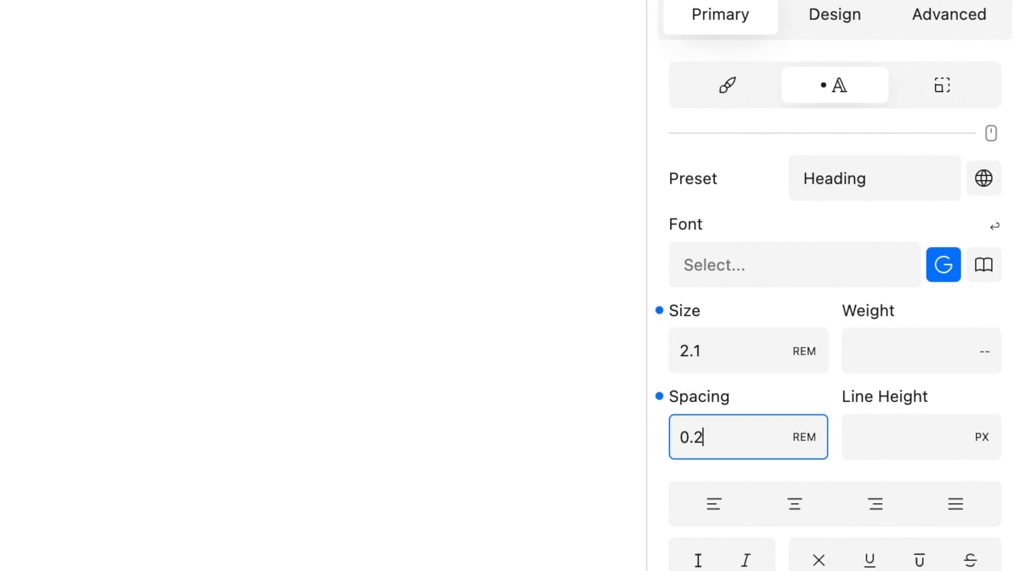
- Confirm the Think big heading's 0.2 rem letter spacing value
{"action": "left_click", "coordinate": [941, 85]}
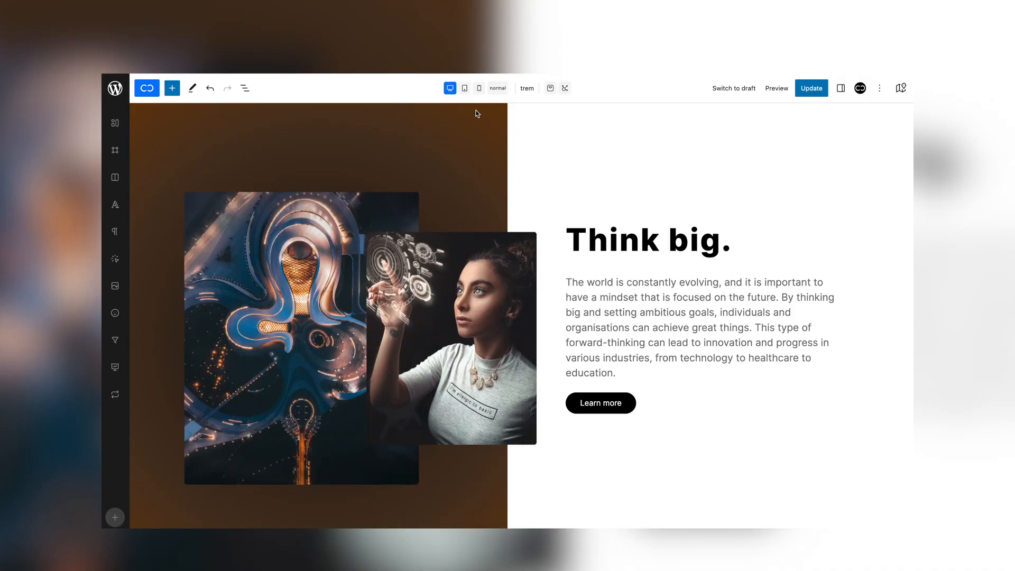
- Preview the Think big section at tablet, mobile, desktop, then tablet and mobile again, scrolling down
{"action": "left_click", "coordinate": [483, 88]}
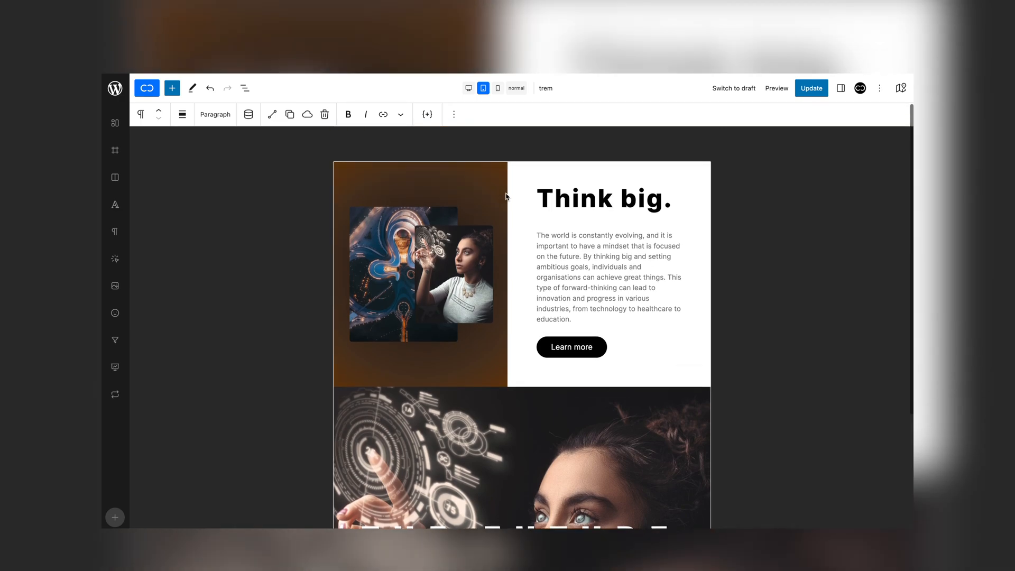
{"action": "mouse_move", "coordinate": [498, 88]}
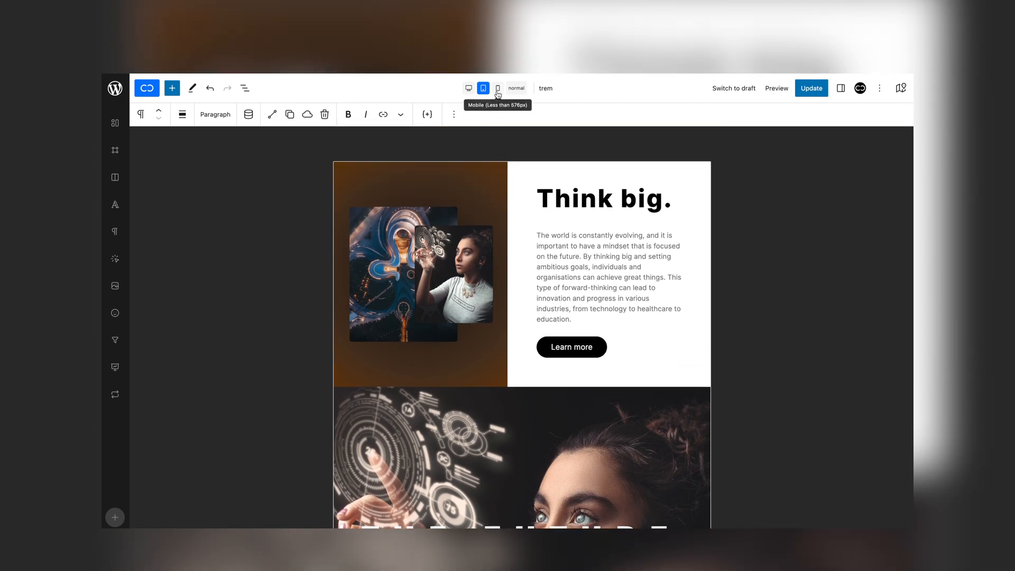
{"action": "left_click", "coordinate": [498, 87]}
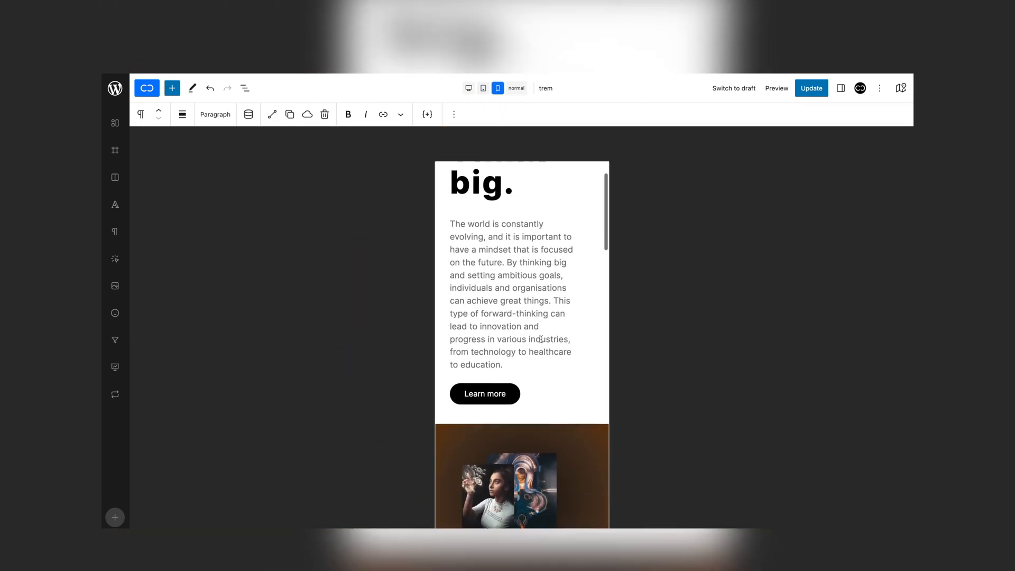
{"action": "left_click", "coordinate": [453, 88]}
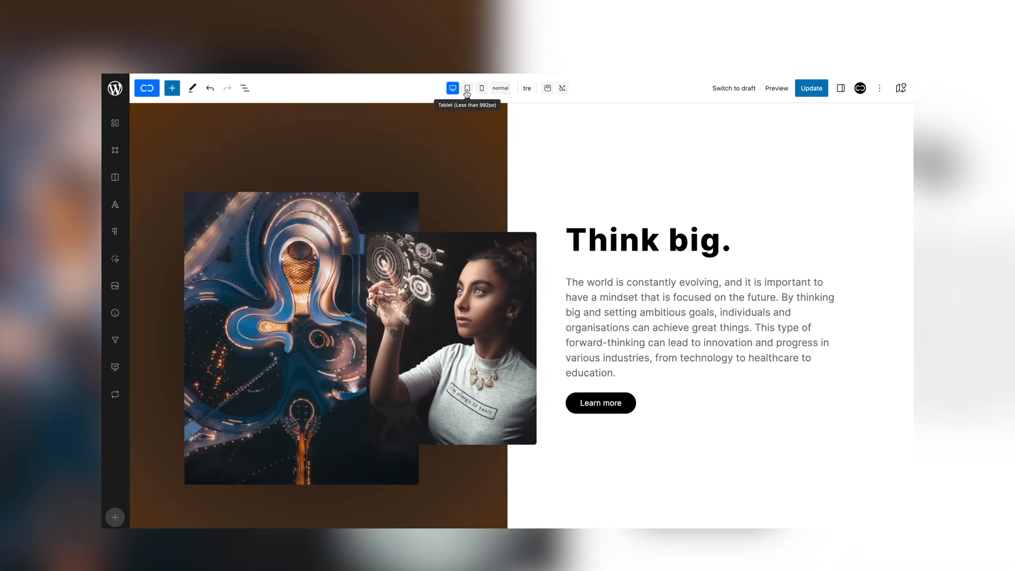
{"action": "left_click", "coordinate": [467, 87]}
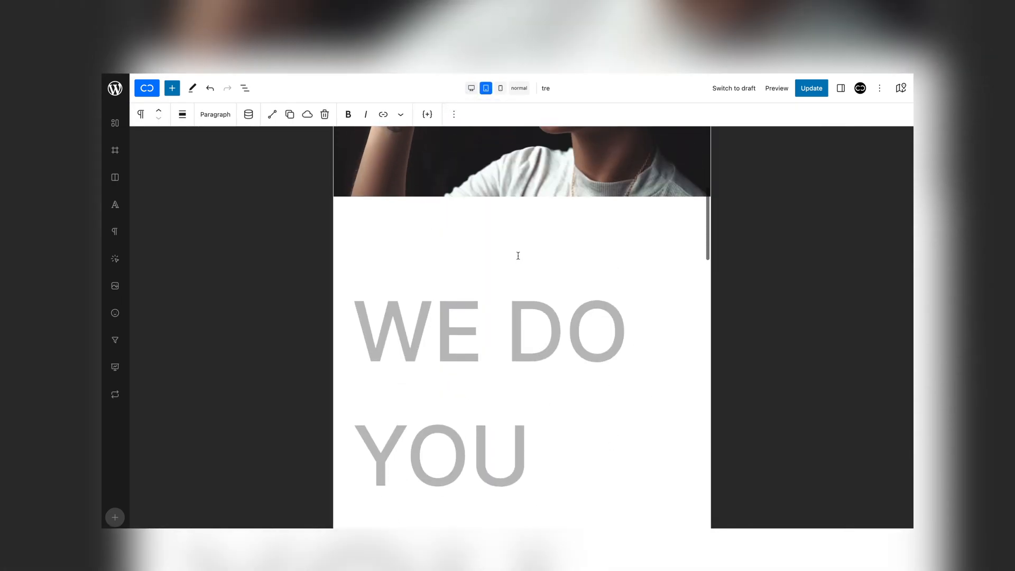
{"action": "scroll", "scroll_direction": "down", "scroll_amount": 3}
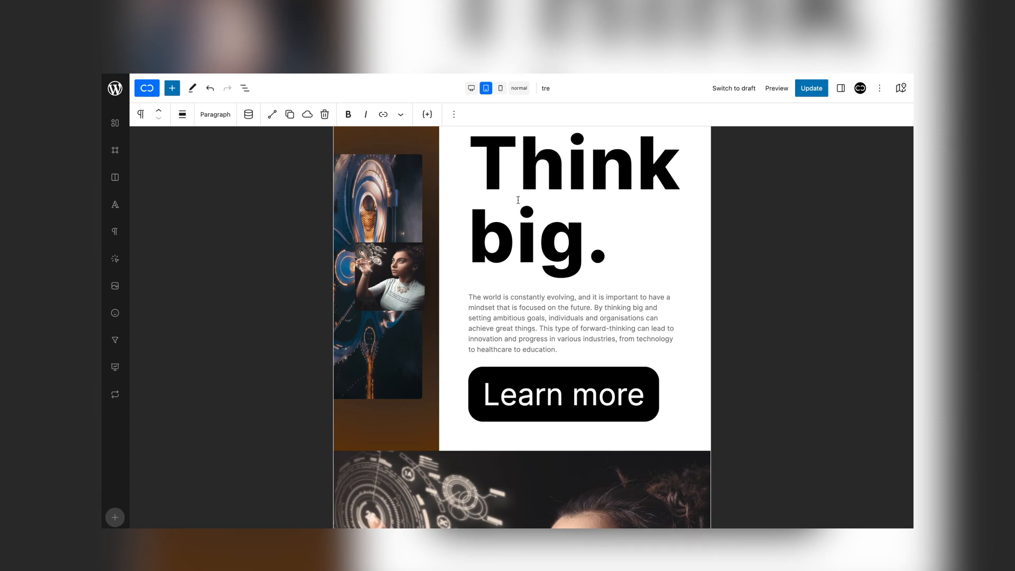
{"action": "left_click", "coordinate": [501, 88]}
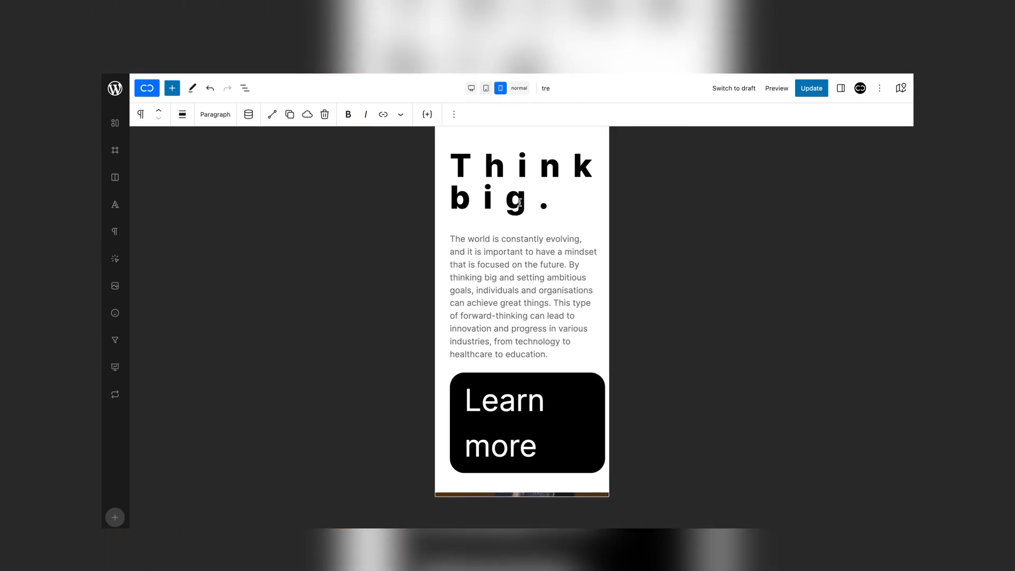
{"action": "scroll", "scroll_direction": "down", "scroll_amount": 3}
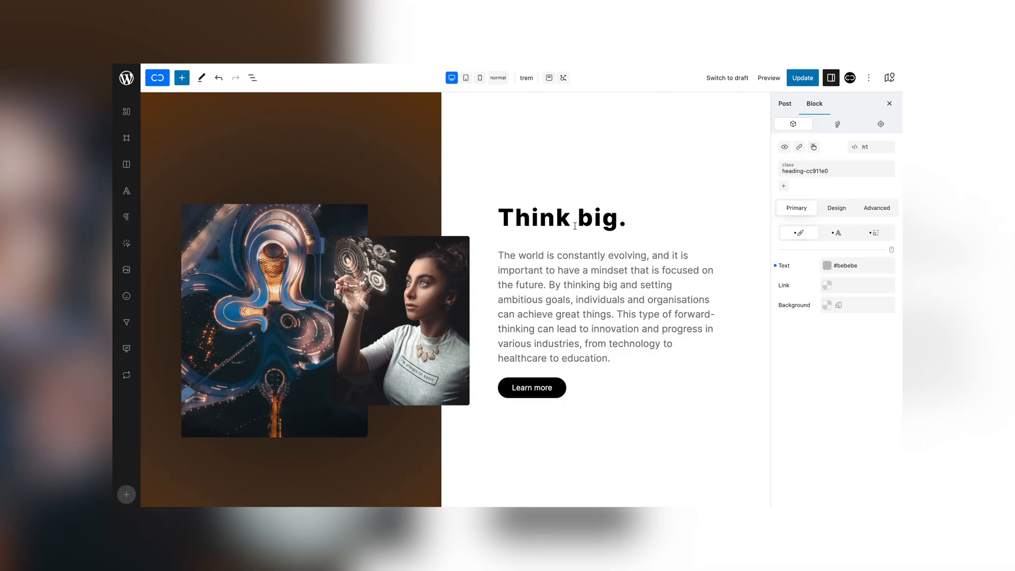
- Select the Think big heading block to show its settings
{"action": "left_click", "coordinate": [571, 217]}
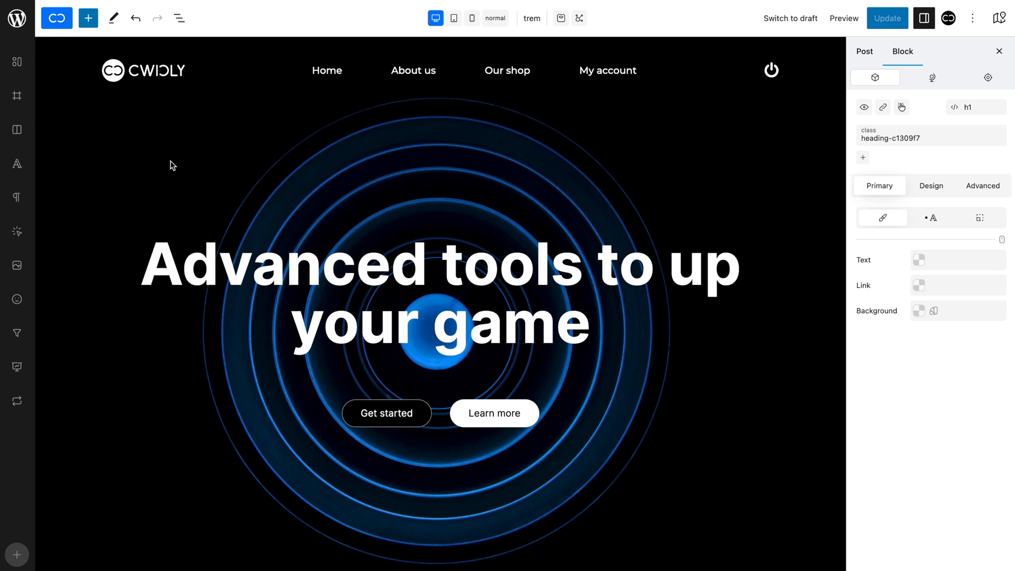
{"action": "mouse_move", "coordinate": [388, 415]}
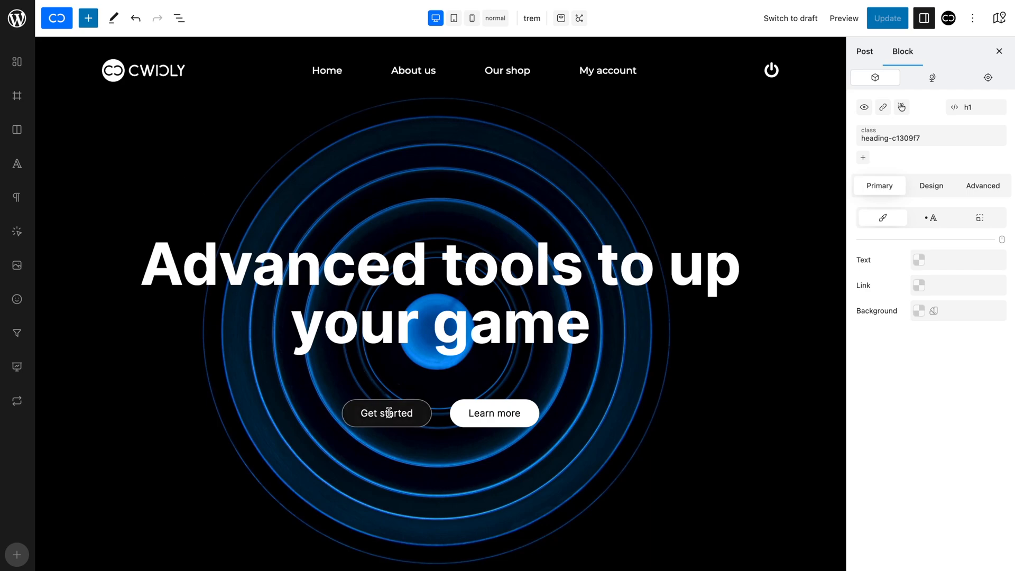
- Select the hero's Get started button block
{"action": "left_click", "coordinate": [387, 413]}
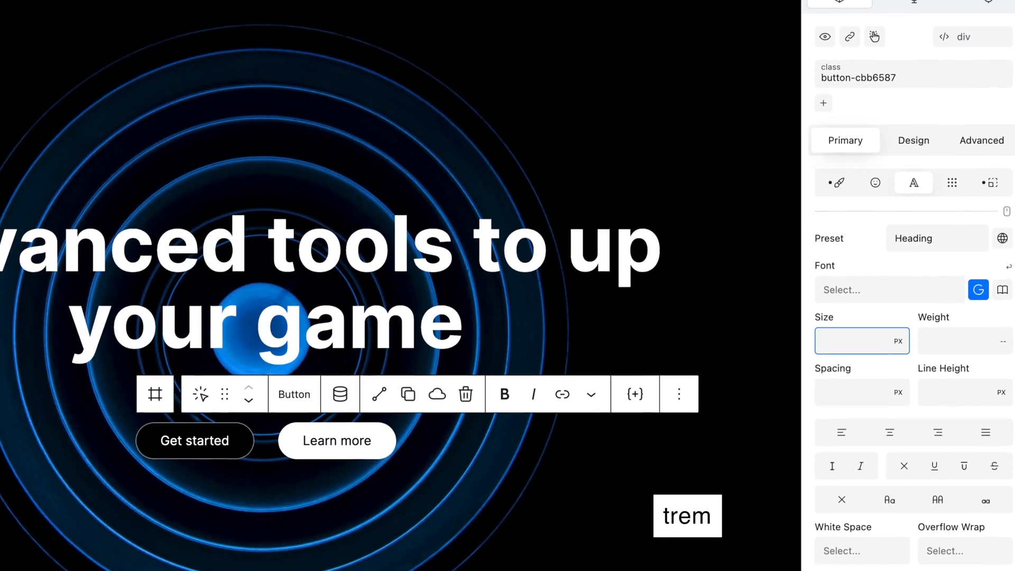
- Enter 1.25 as the button's font size, then open the global stylesheets list
{"action": "type", "text": "1.25"}
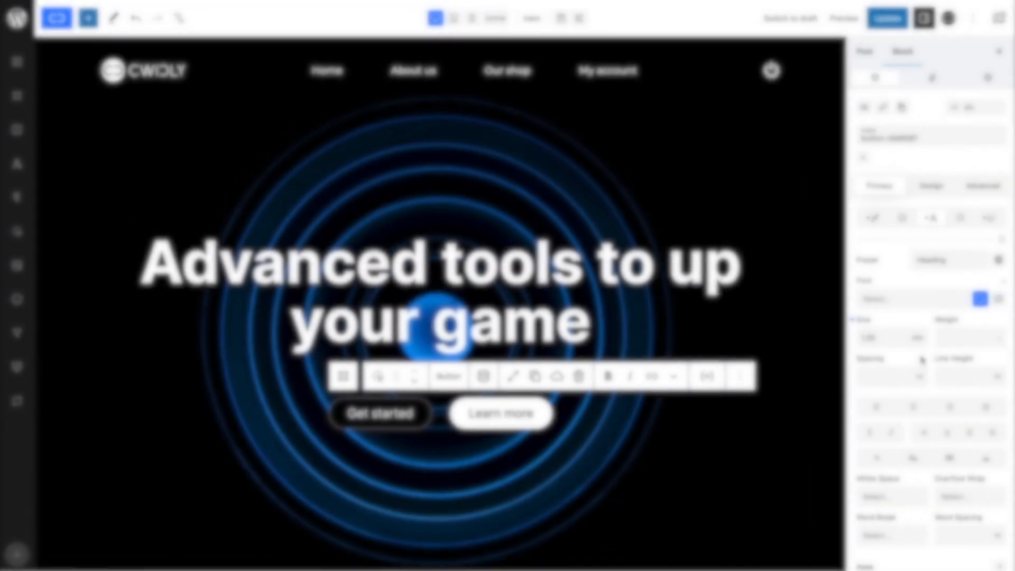
{"action": "left_click", "coordinate": [931, 106]}
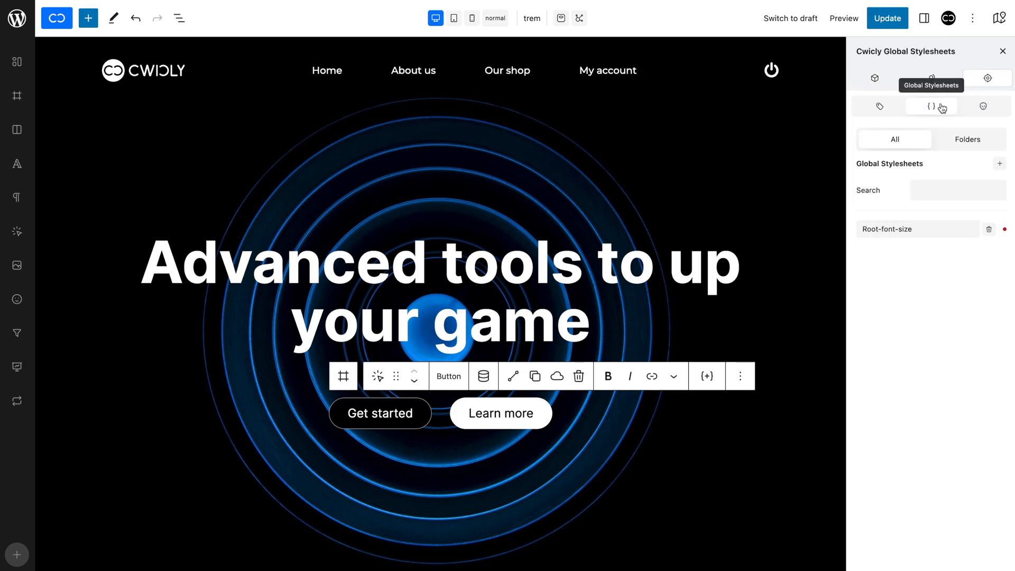